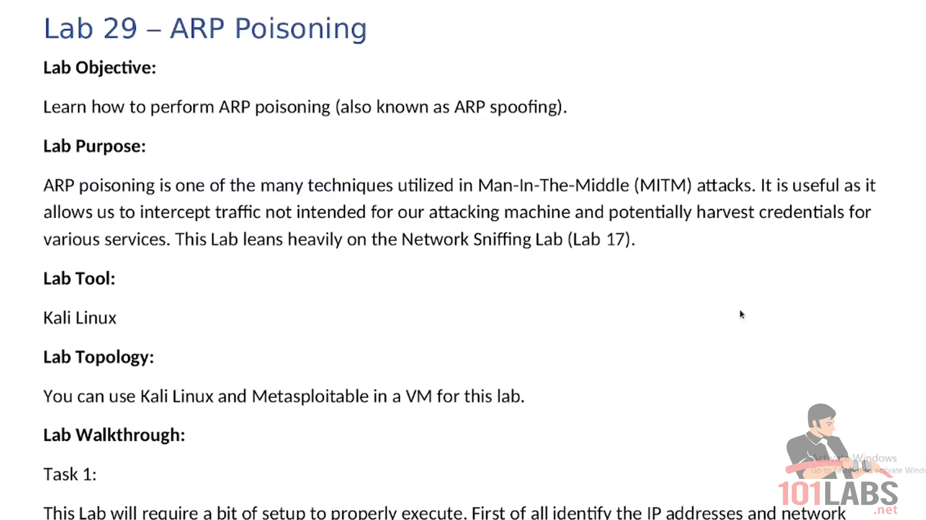
Run ifconfig to show eth0 at 192.168.77.128, then launch Wireshark capturing on eth0
scroll(down, 3)
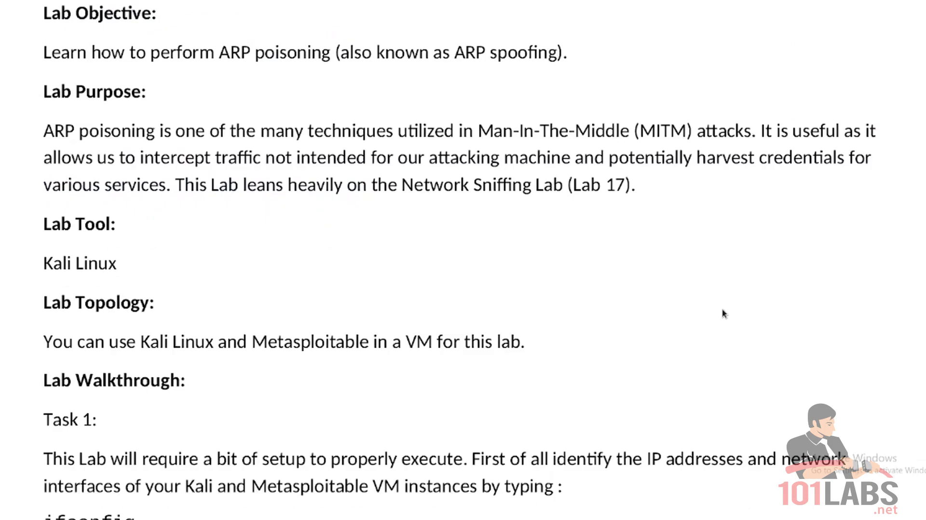
scroll(down, 3)
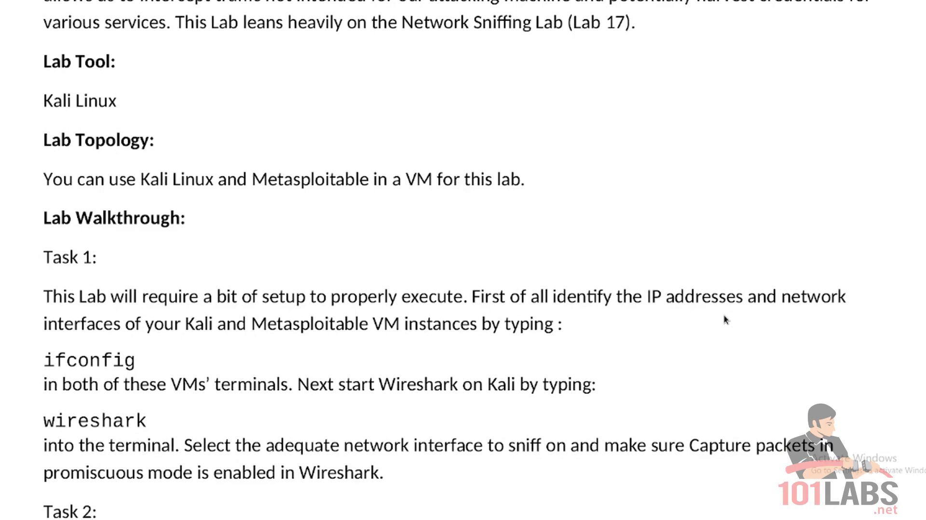
mouse_move(688, 305)
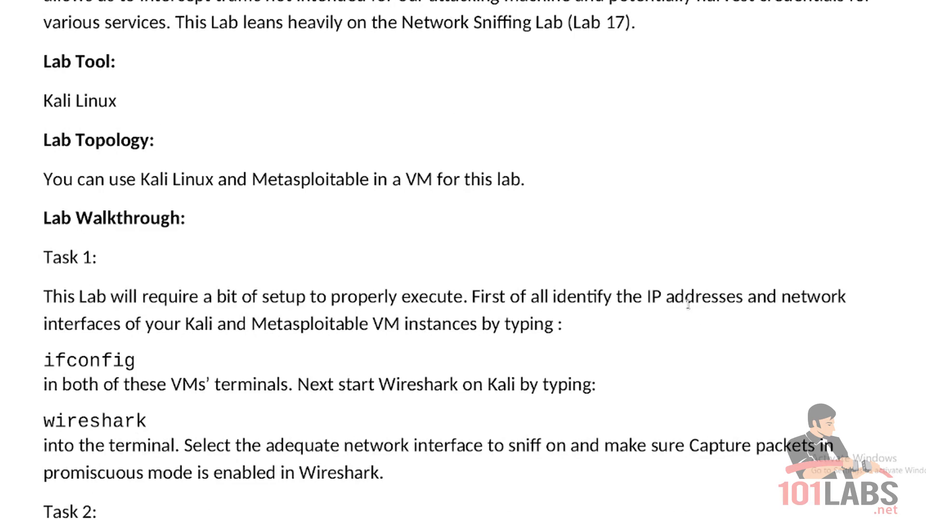
mouse_move(489, 83)
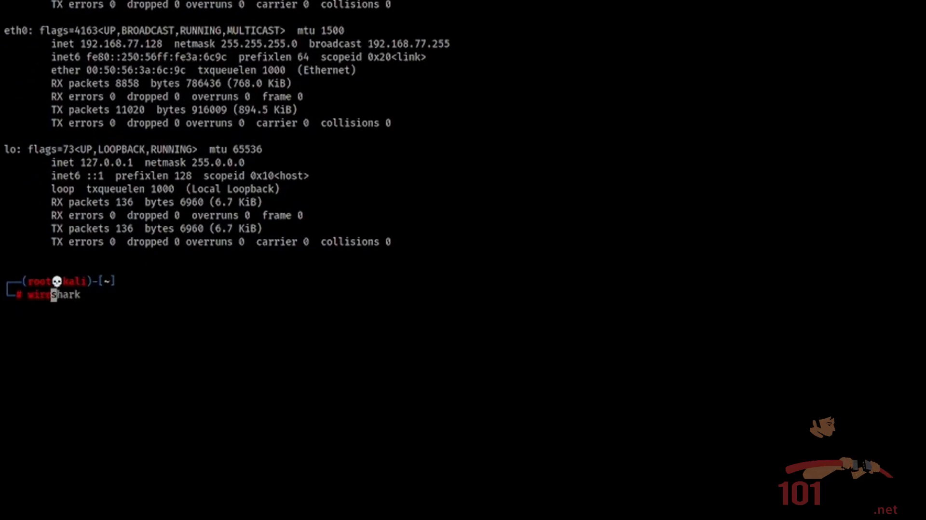
key(Return)
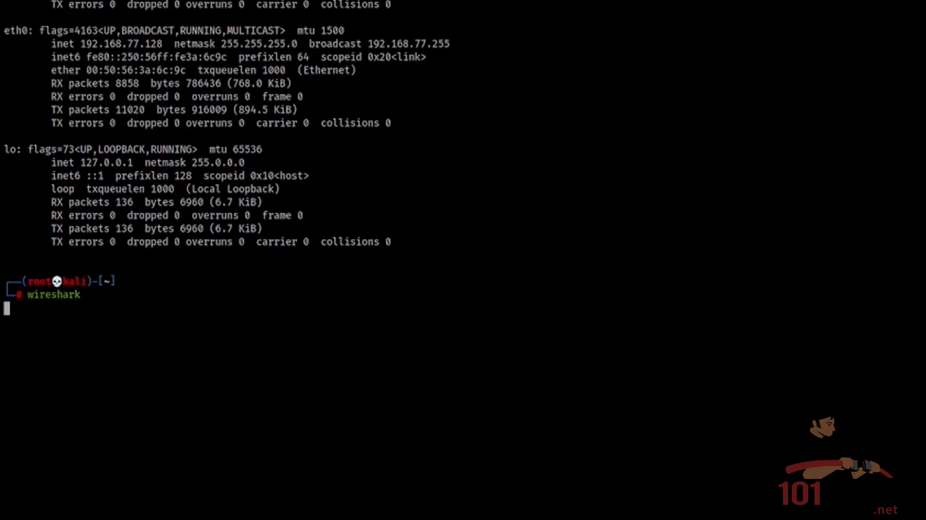
key(Return)
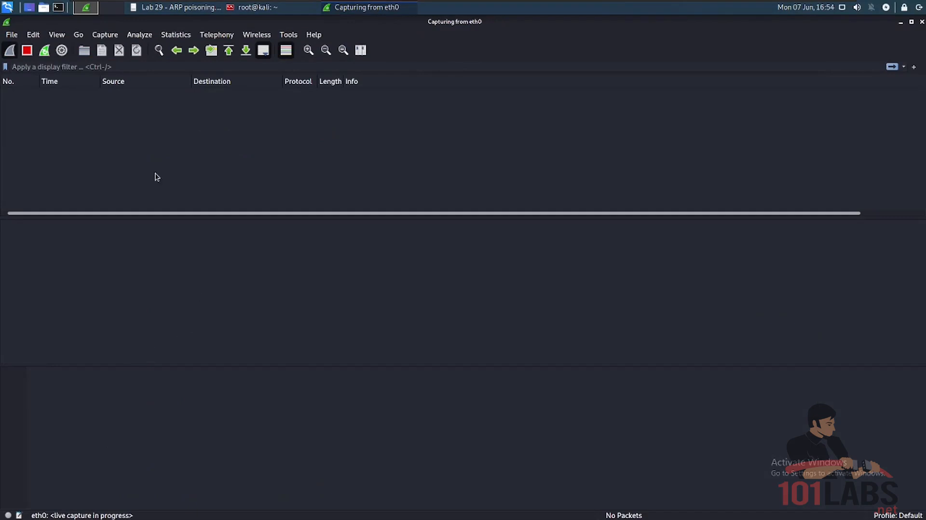
Open Wireshark's Edit > Preferences, close it unchanged, and return to the Lab 29 PDF
click(32, 34)
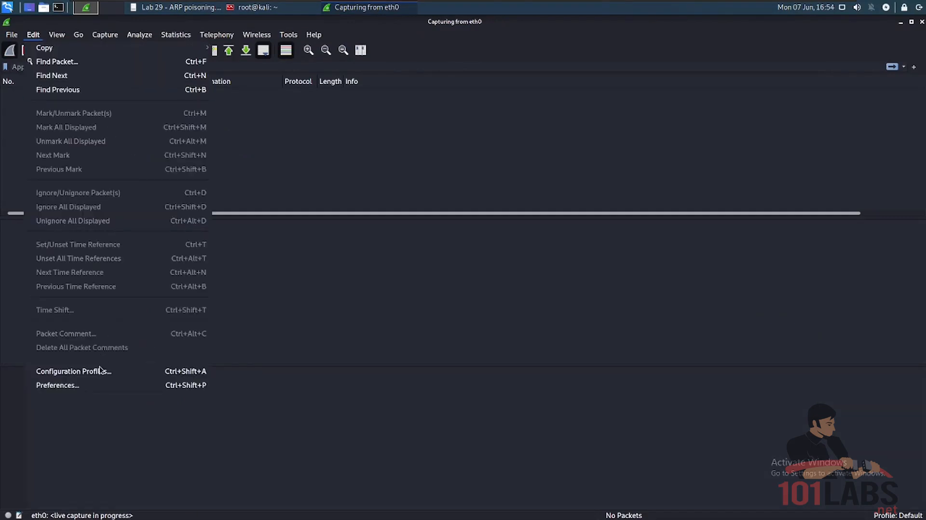
click(57, 384)
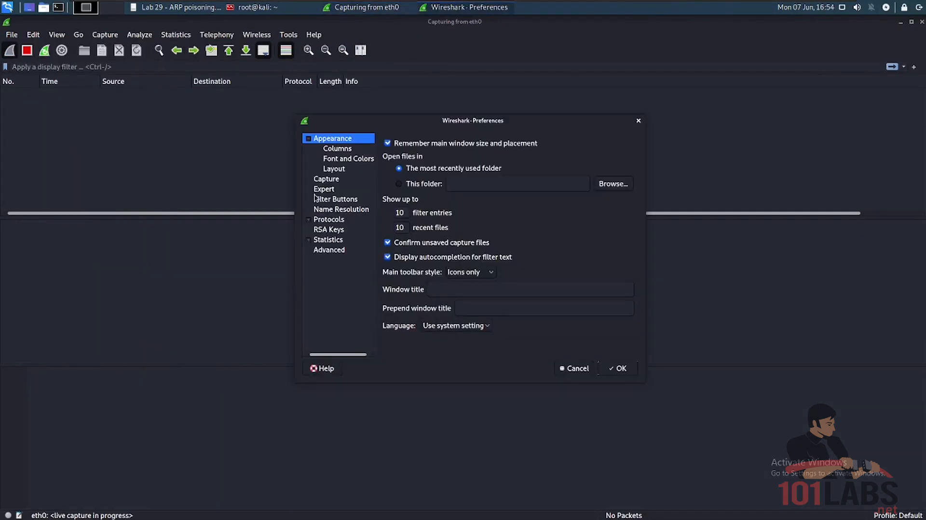
click(326, 178)
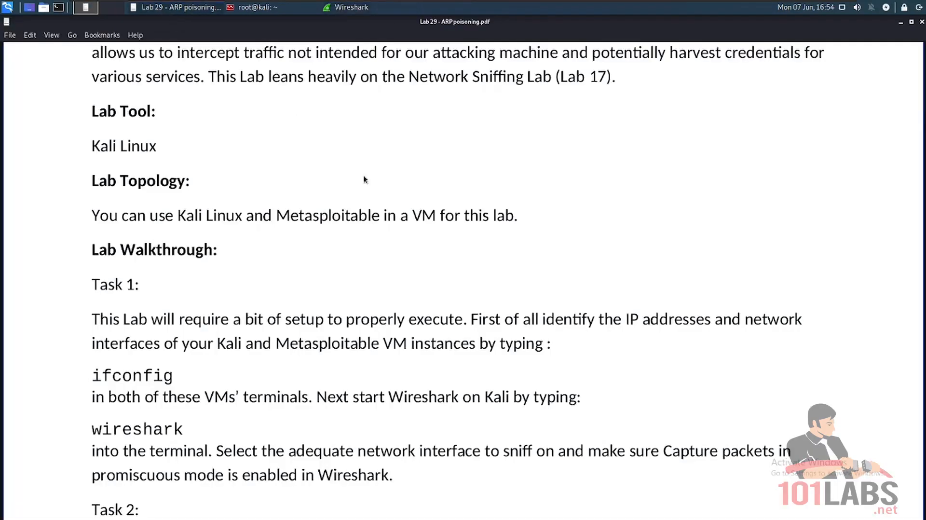
Launch bettercap --iface eth0, starting its gateway monitor on 192.168.77.0/24
scroll(down, 3)
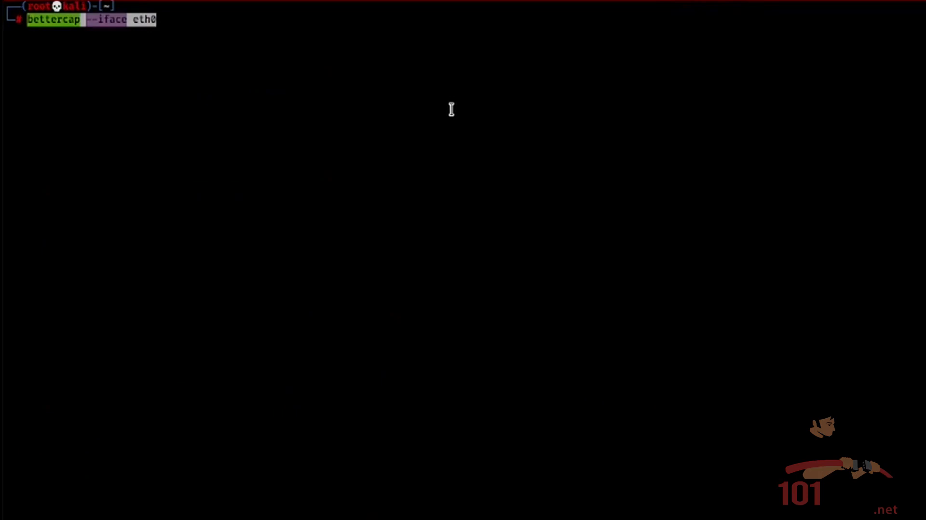
key(Return)
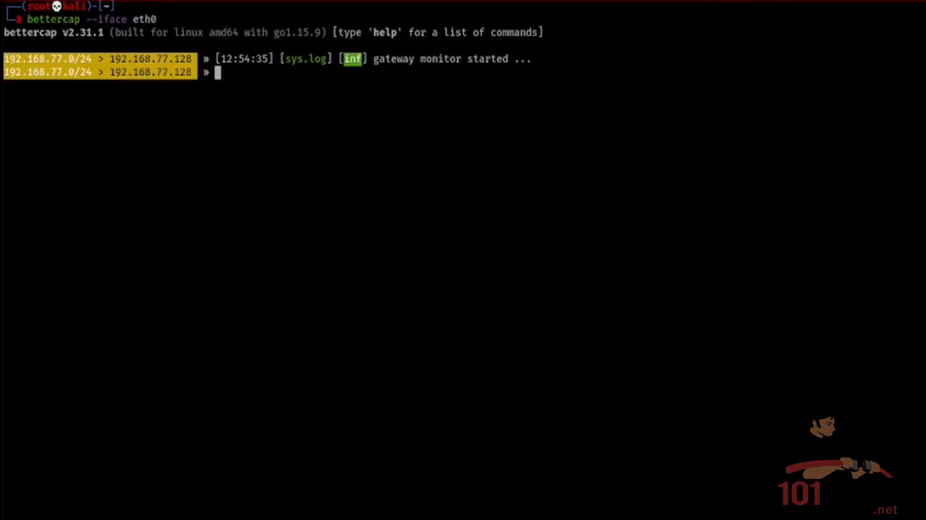
mouse_move(444, 100)
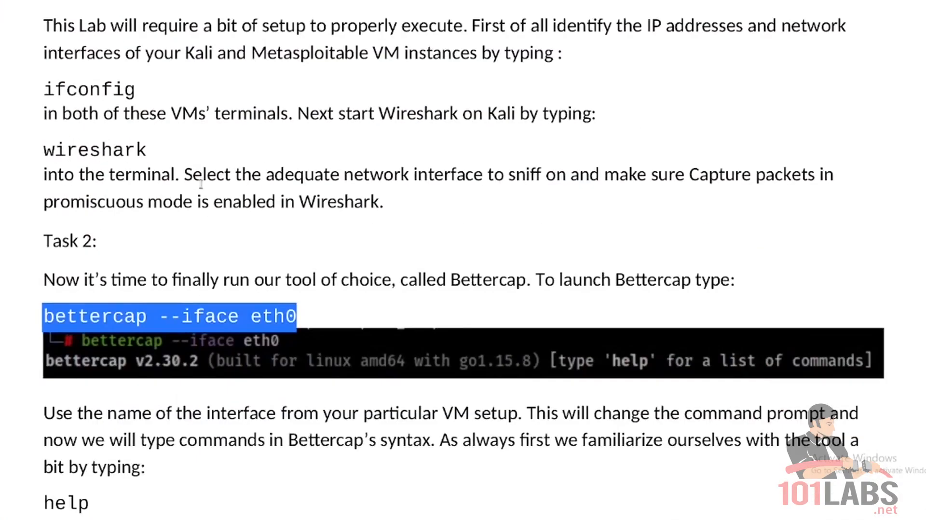
Scroll the Lab 29 PDF through Task 2 to the arp.spoof help section
scroll(down, 3)
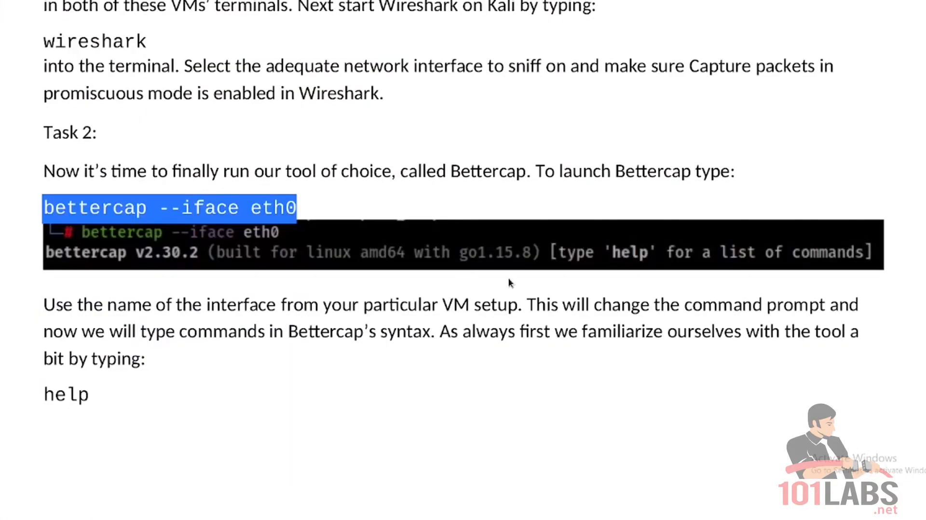
mouse_move(518, 283)
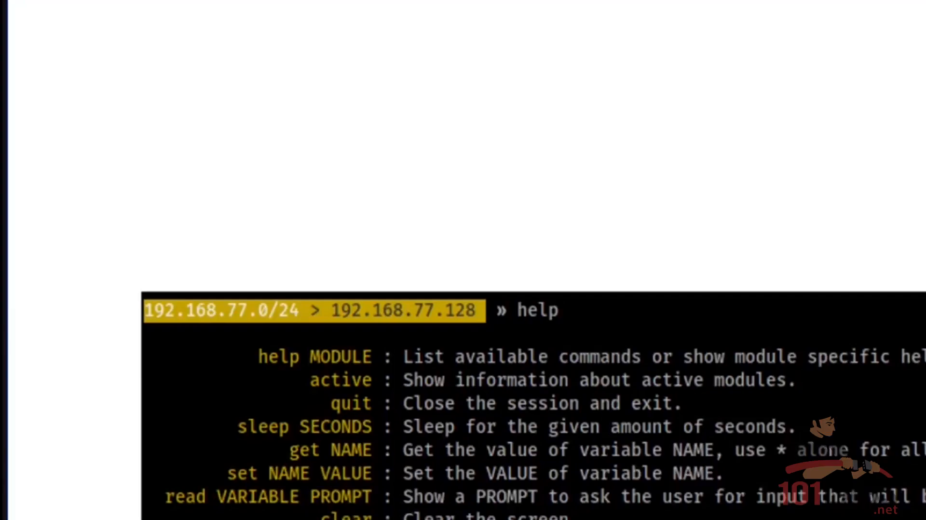
scroll(down, 3)
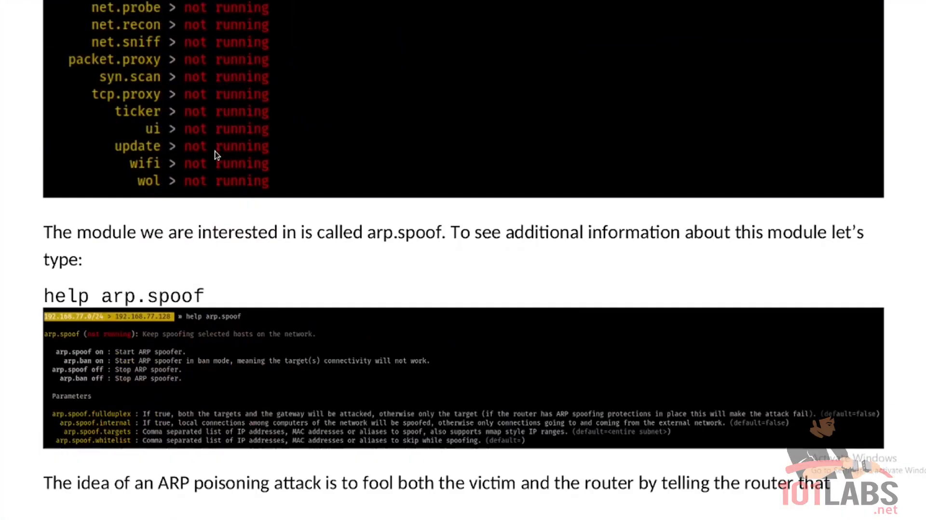
mouse_move(168, 207)
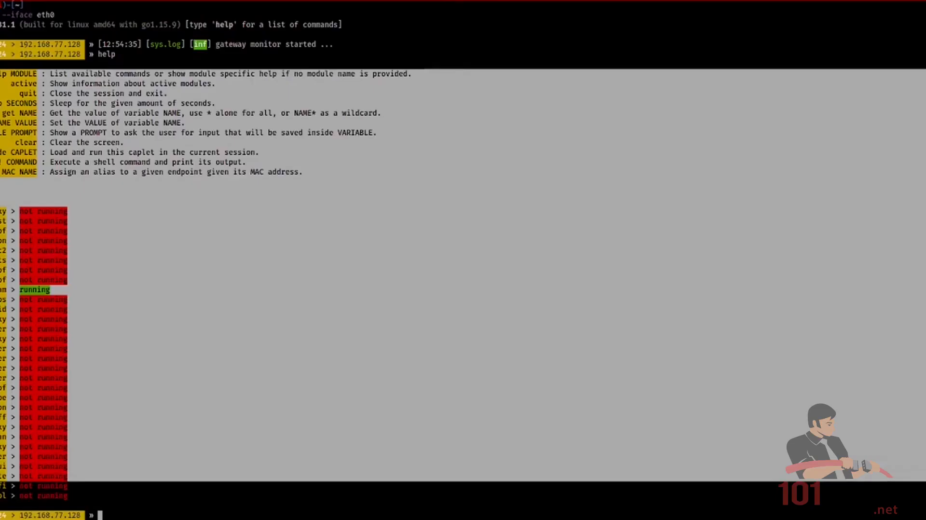
Read the PDF's arp.spoof section and run help arp.spoof in bettercap
scroll(down, 3)
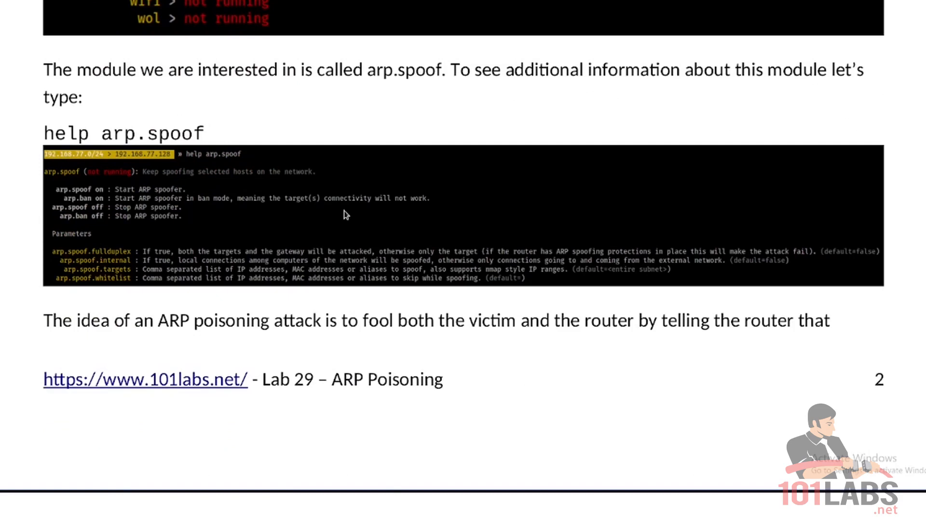
scroll(down, 3)
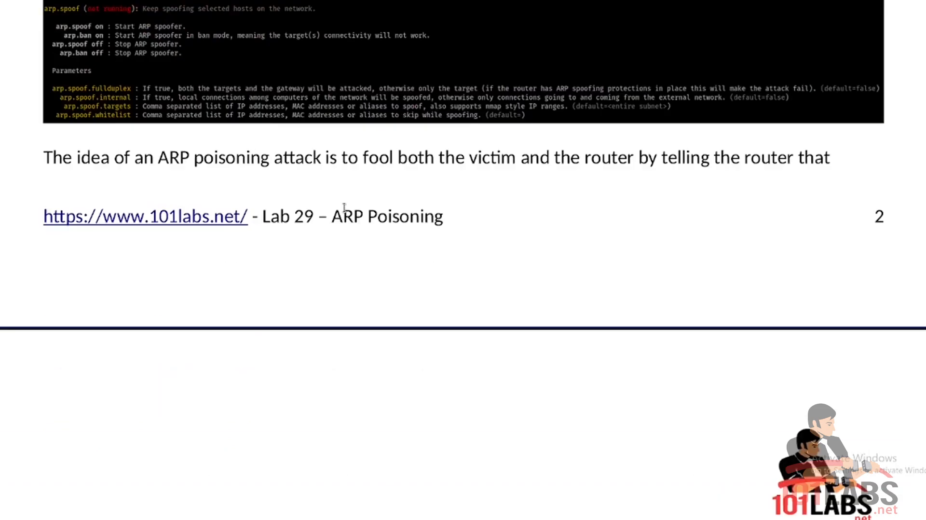
scroll(down, 3)
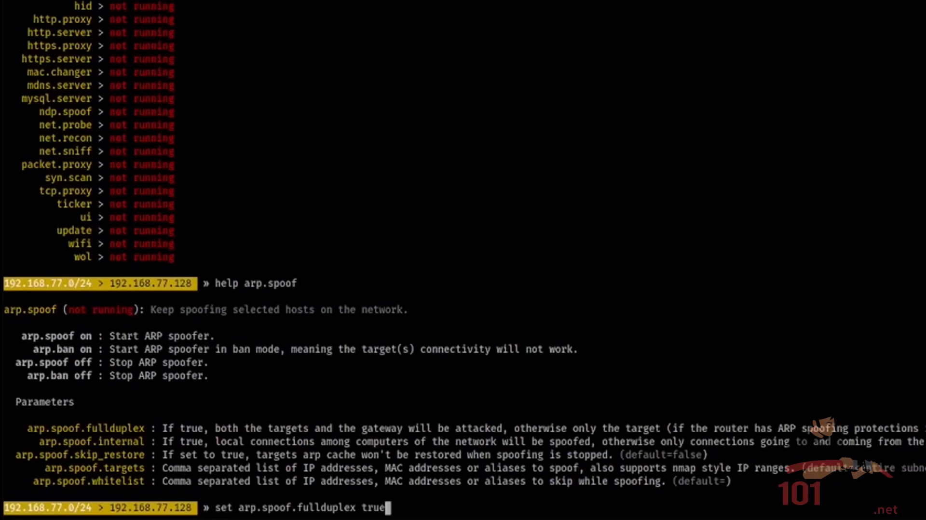
Enter set arp.spoof.fullduplex true and set arp.spoof.targets 192.168.77.132 in bettercap
key(Return)
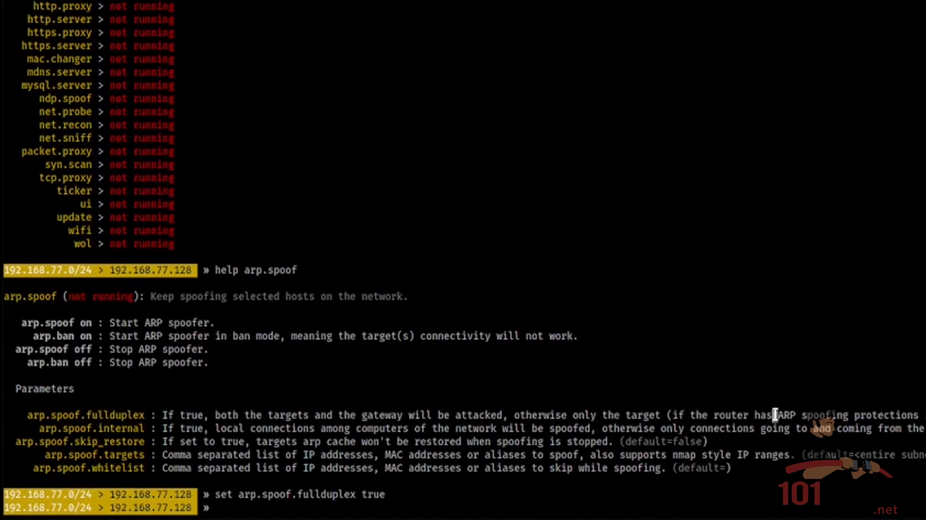
key(Return)
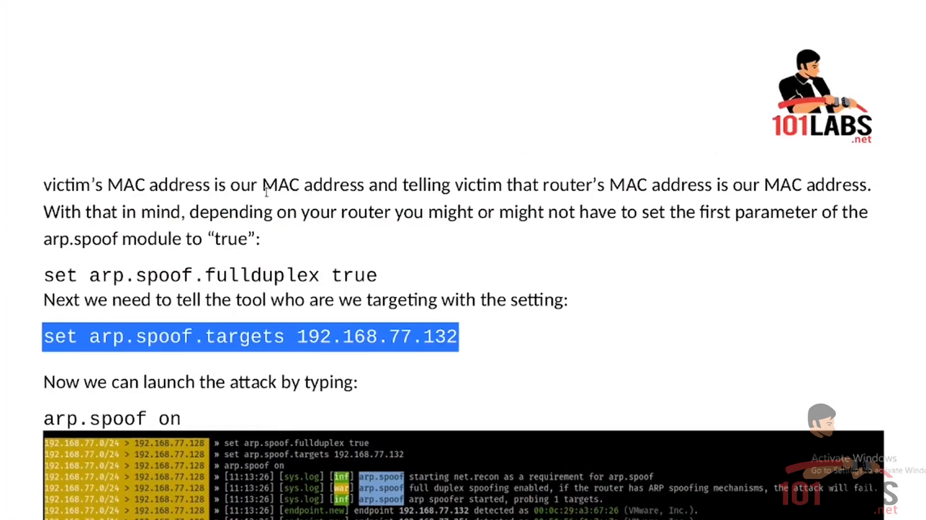
mouse_move(222, 320)
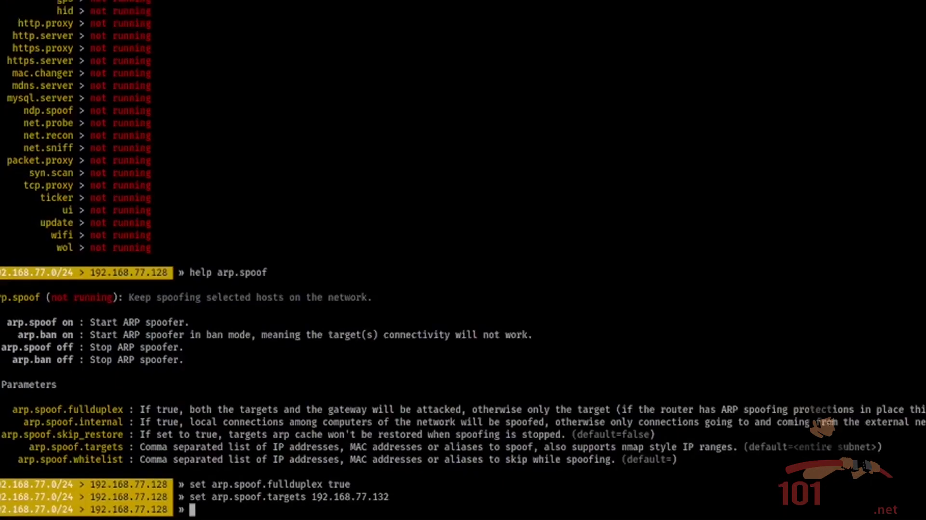
Enter arp.spoof on in bettercap to start spoofing target 192.168.77.132
text(arp.s)
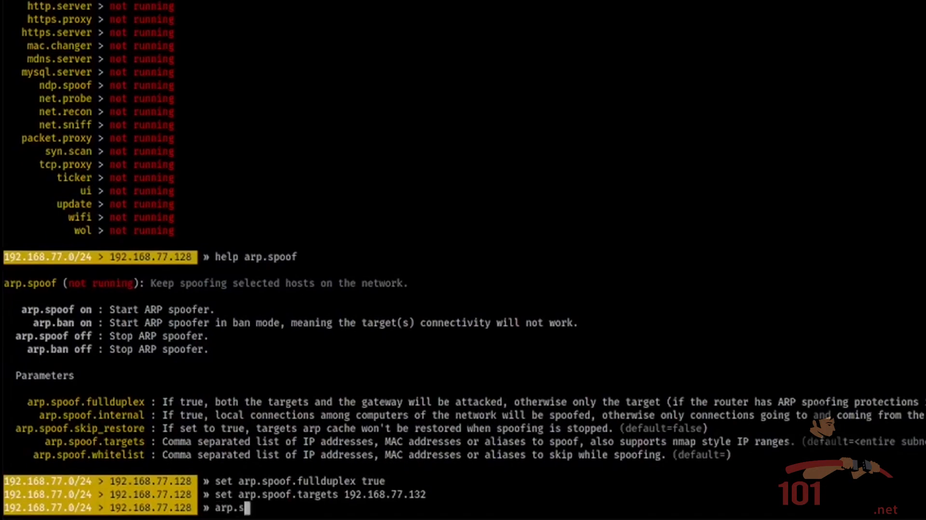
key(Return)
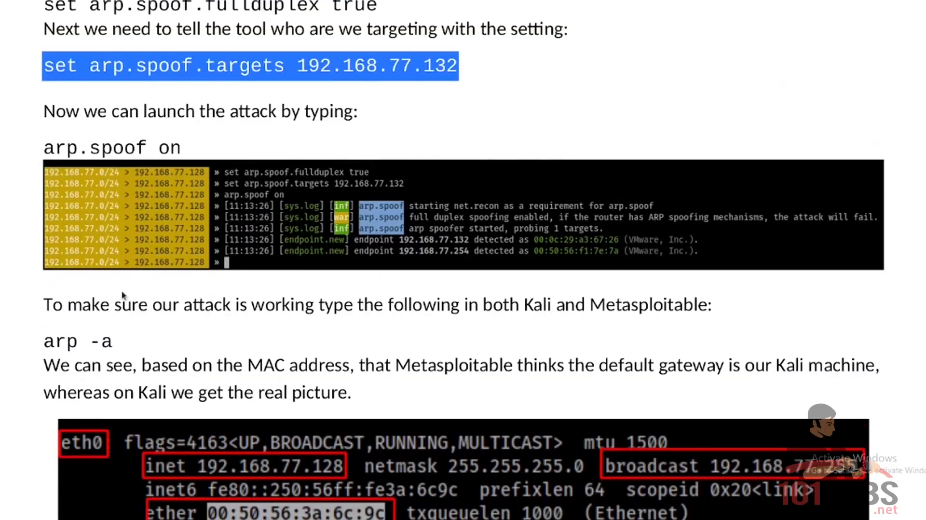
mouse_move(395, 303)
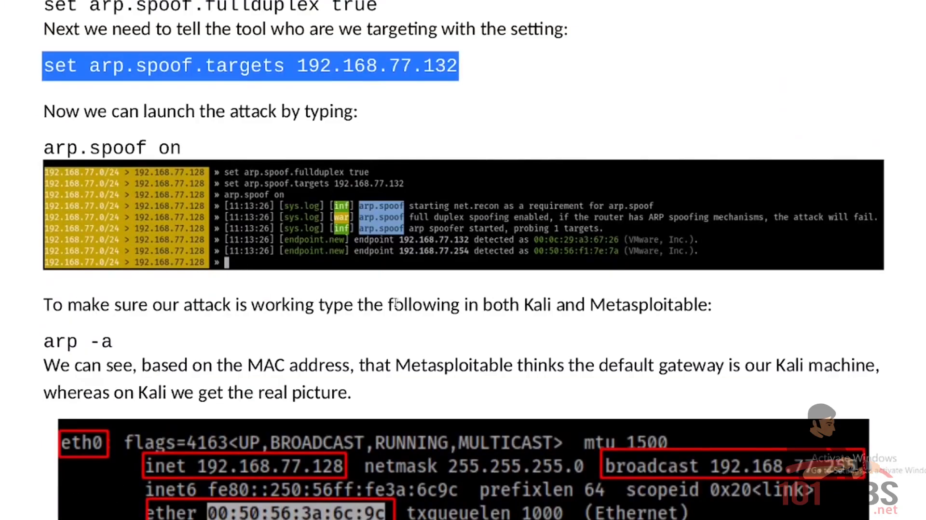
mouse_move(499, 225)
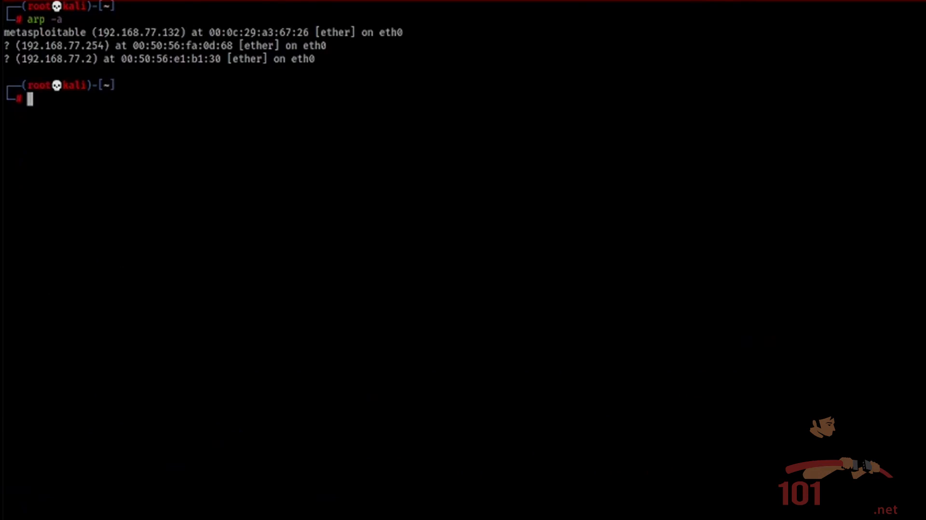
mouse_move(69, 61)
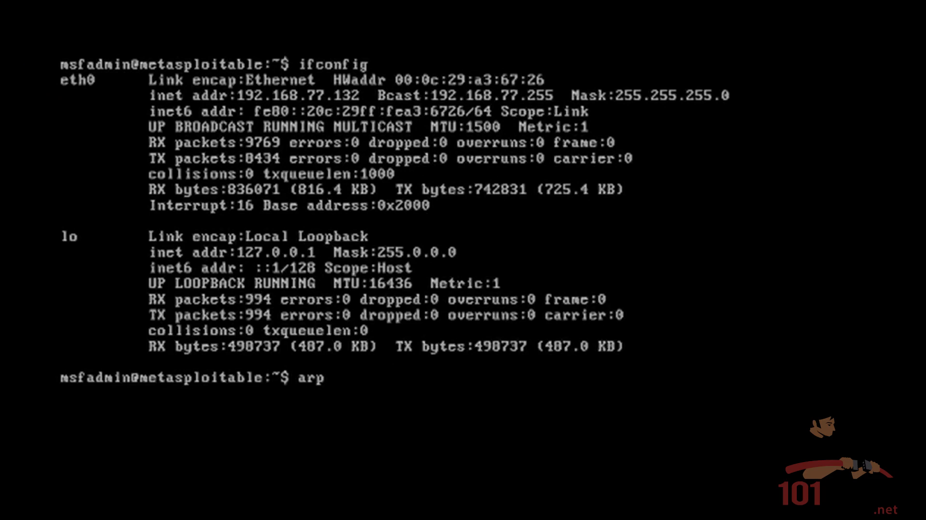
Run arp -a, route (default gateway 192.168.77.2), then arp -a again on Metasploitable
text(-a)
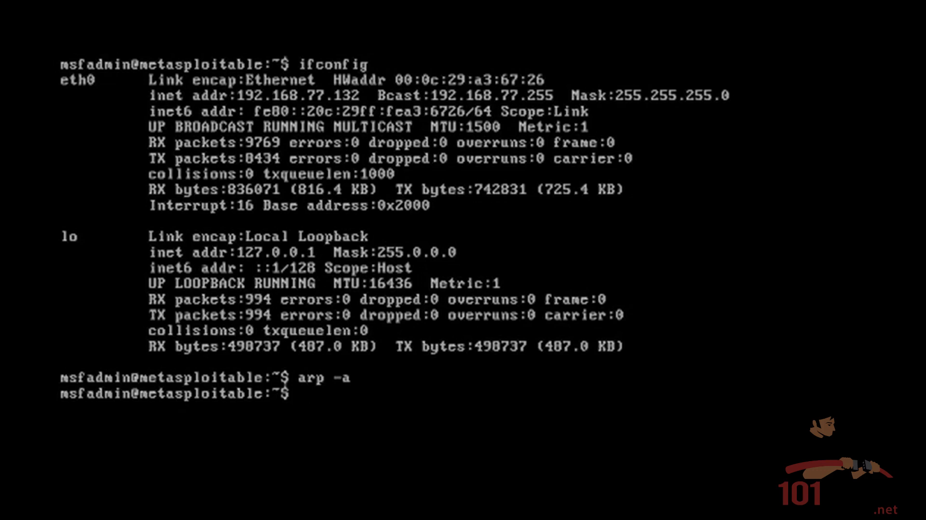
text(route)
text(arp -a)
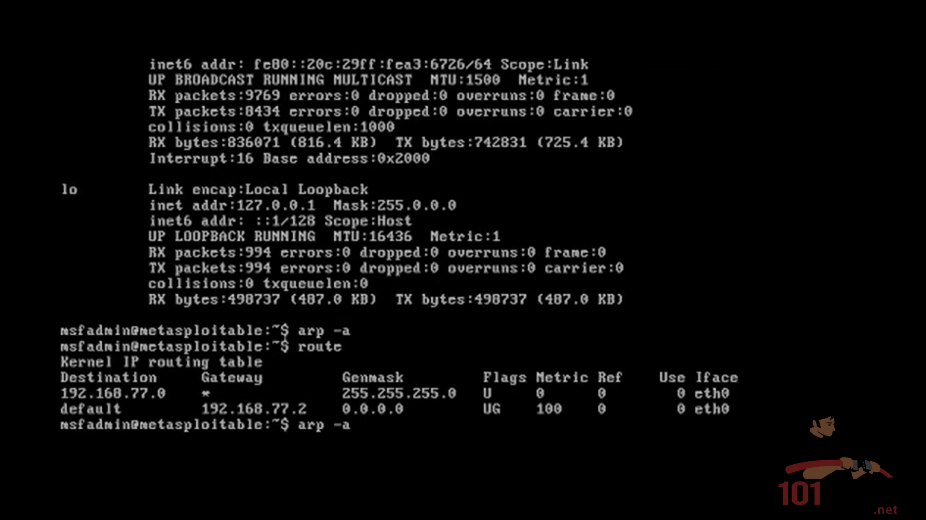
key(Return)
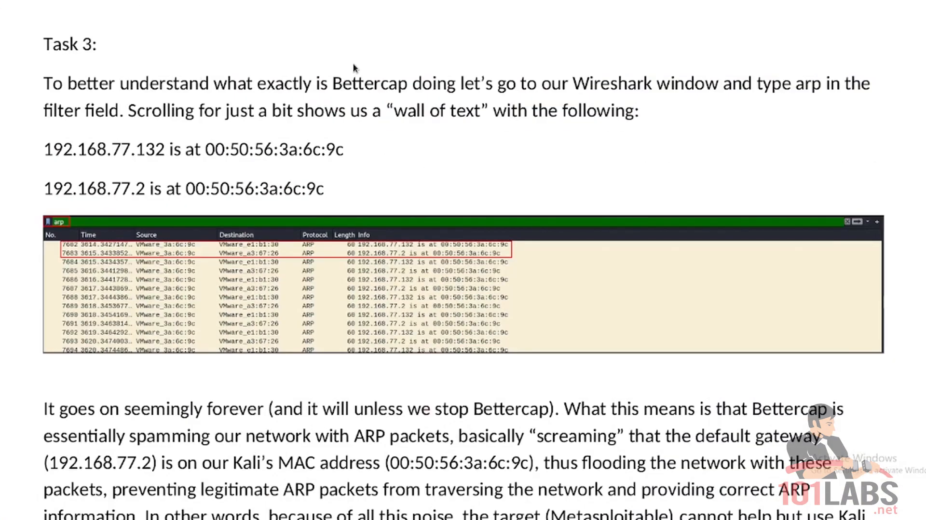
mouse_move(361, 52)
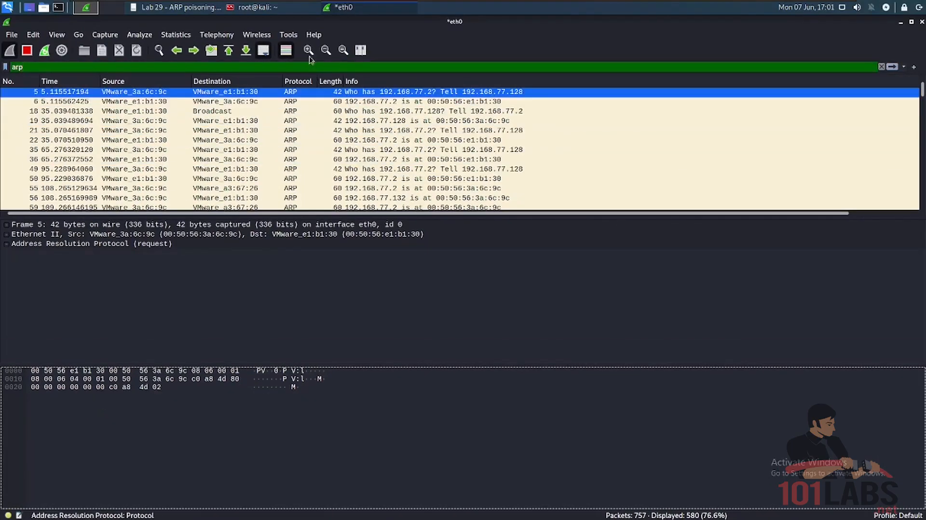
Scroll Wireshark's arp-filtered list of replies claiming 192.168.77.2 and .132 at Kali's MAC
click(85, 7)
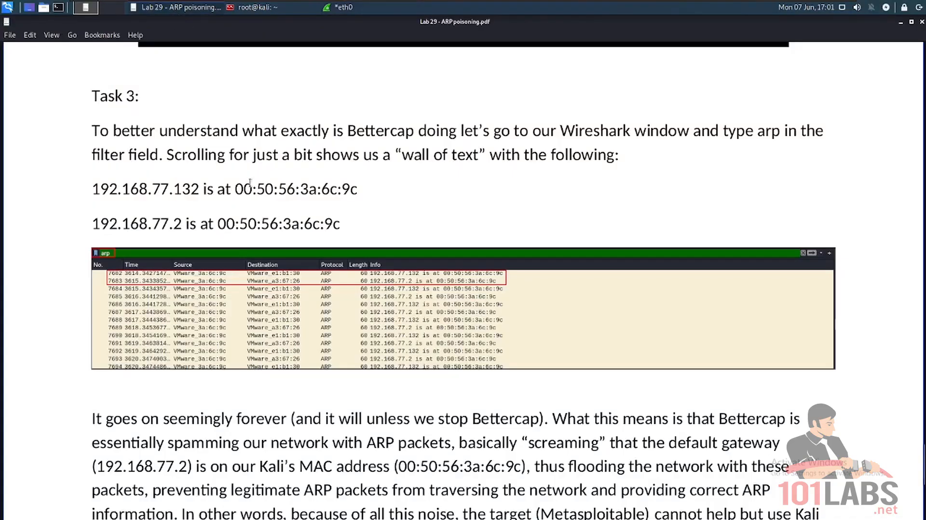
mouse_move(483, 152)
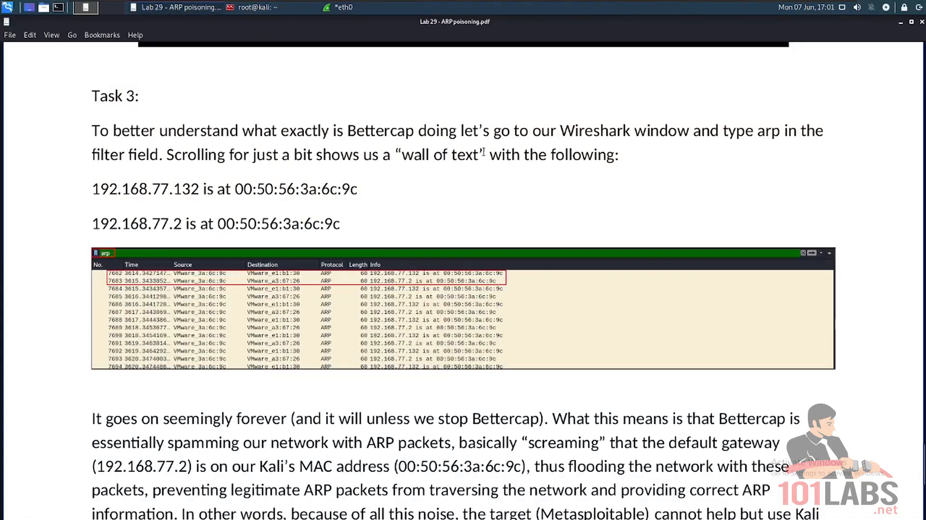
click(343, 8)
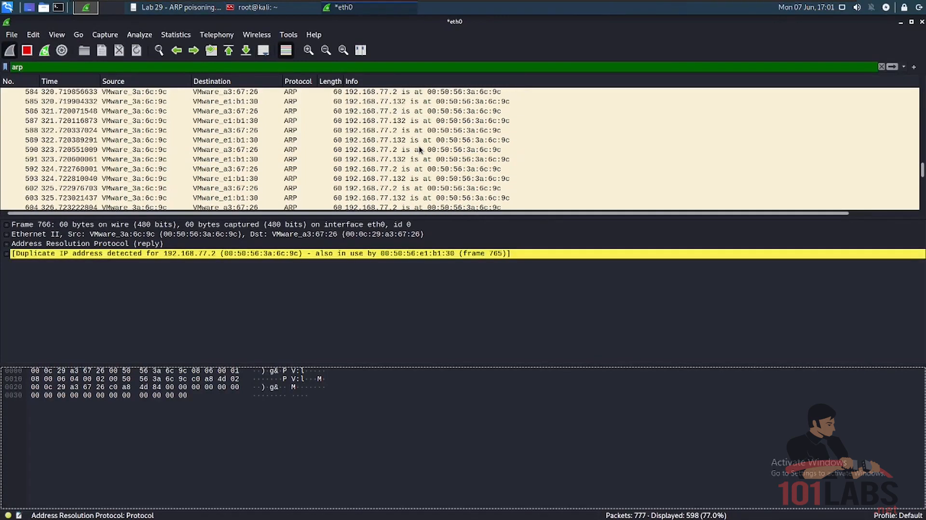
scroll(up, 3)
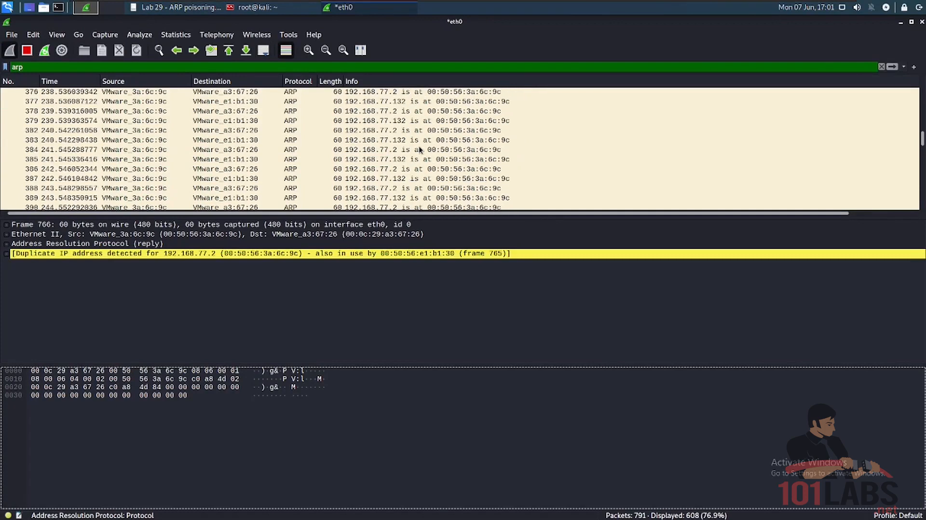
Highlight the MAC addresses listed for 192.168.77.132 and 192.168.77.2 in the lab PDF
click(237, 140)
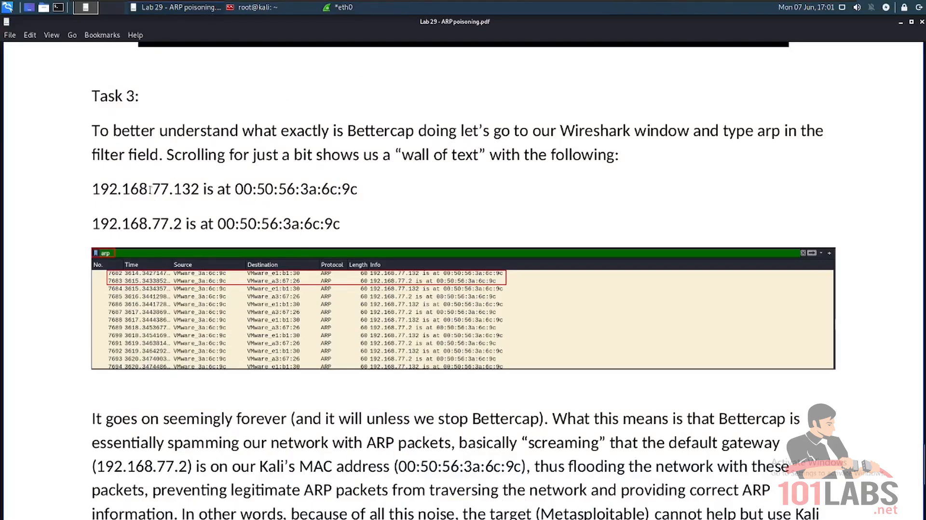
double_click(295, 190)
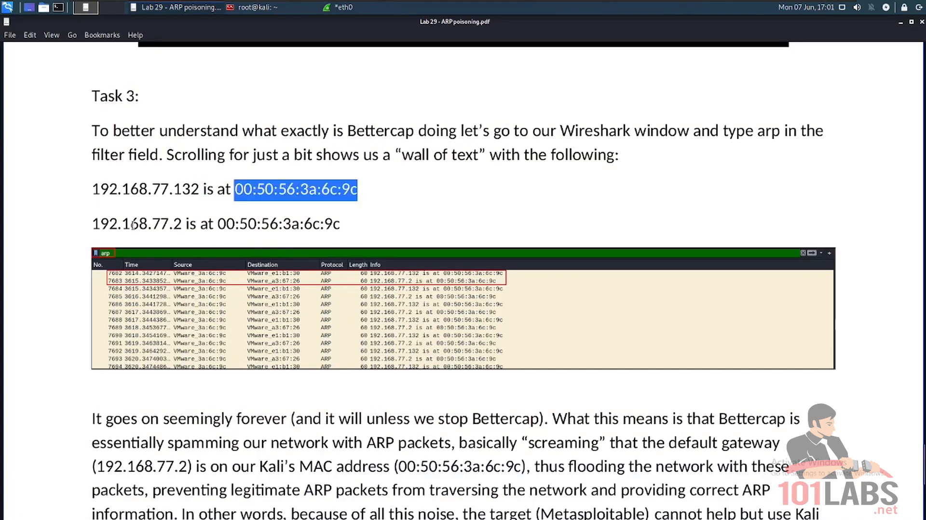
double_click(137, 223)
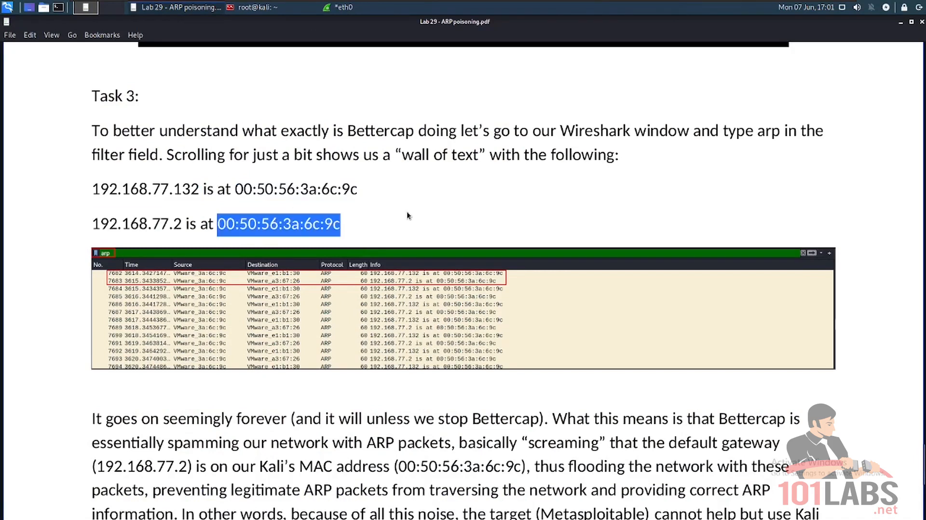
mouse_move(343, 7)
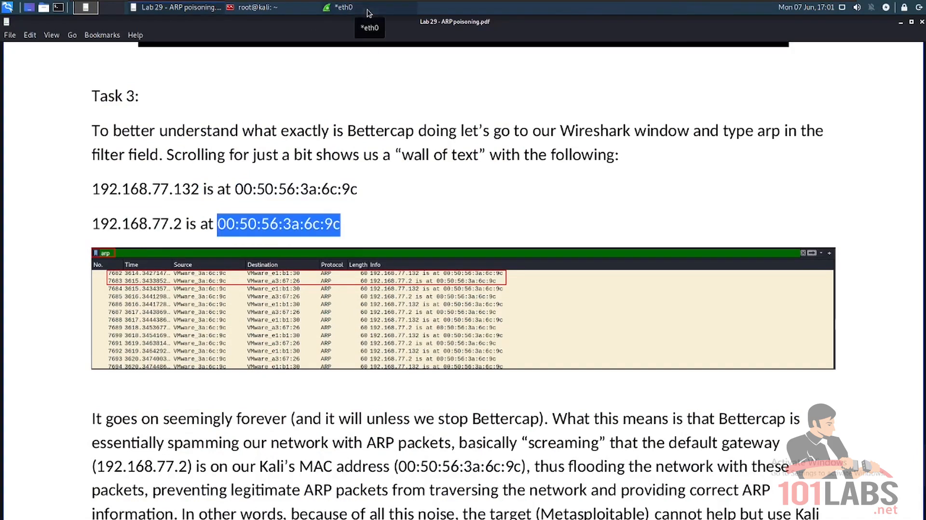
click(608, 345)
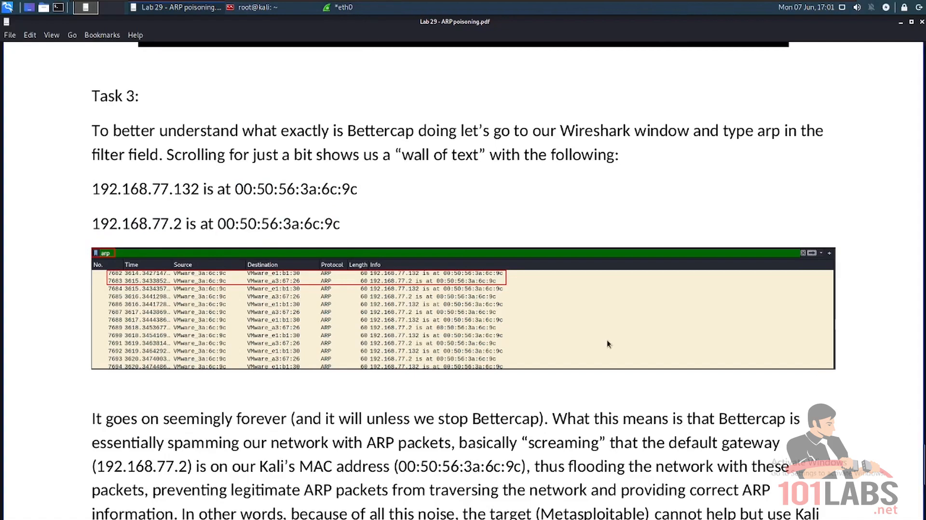
scroll(up, 3)
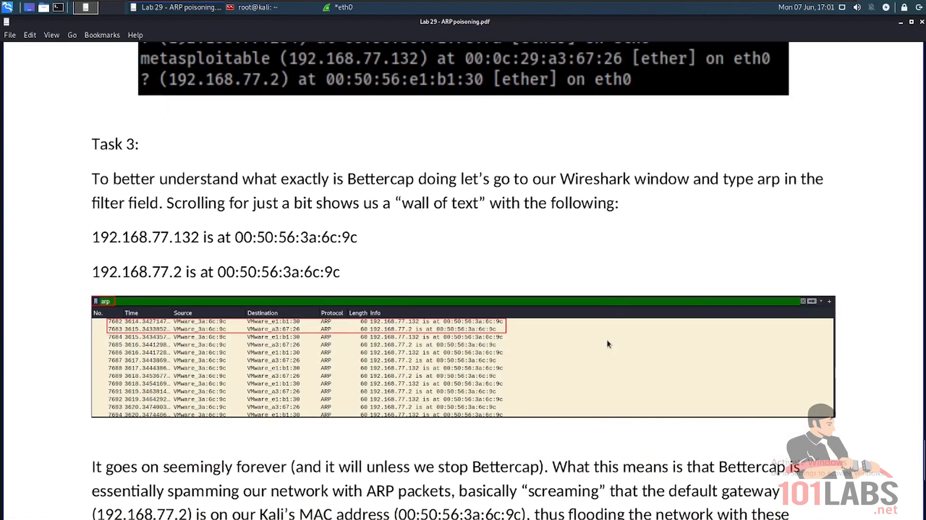
mouse_move(529, 243)
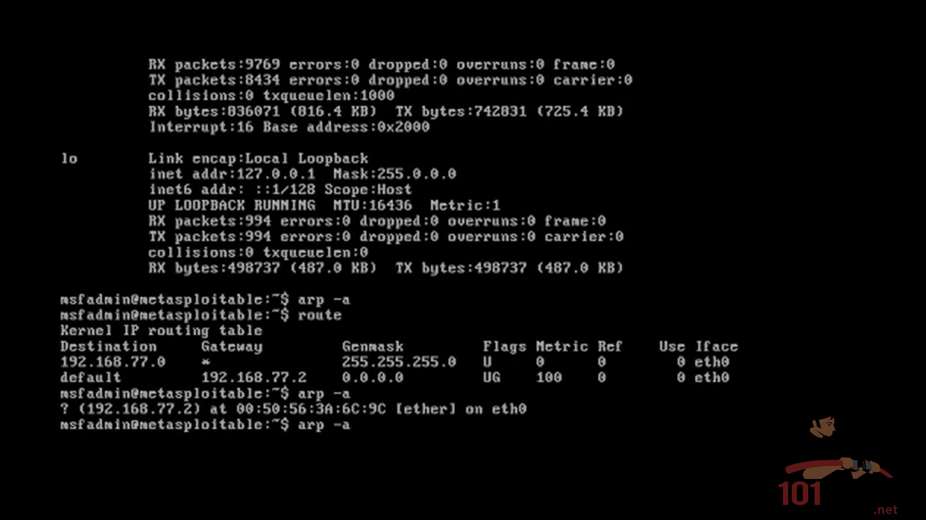
Rerun arp -a on Metasploitable, showing 192.168.77.2 at 00:50:56:3A:6C:9C
key(Return)
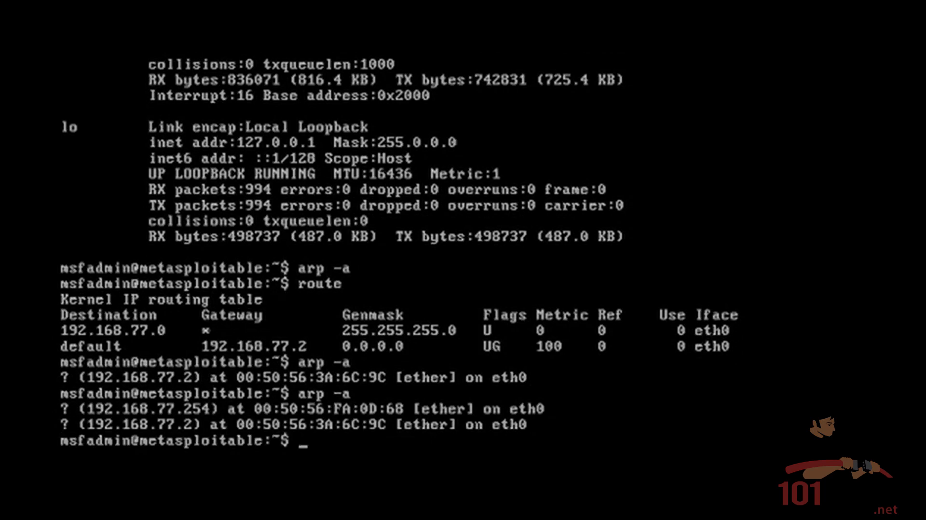
mouse_move(811, 95)
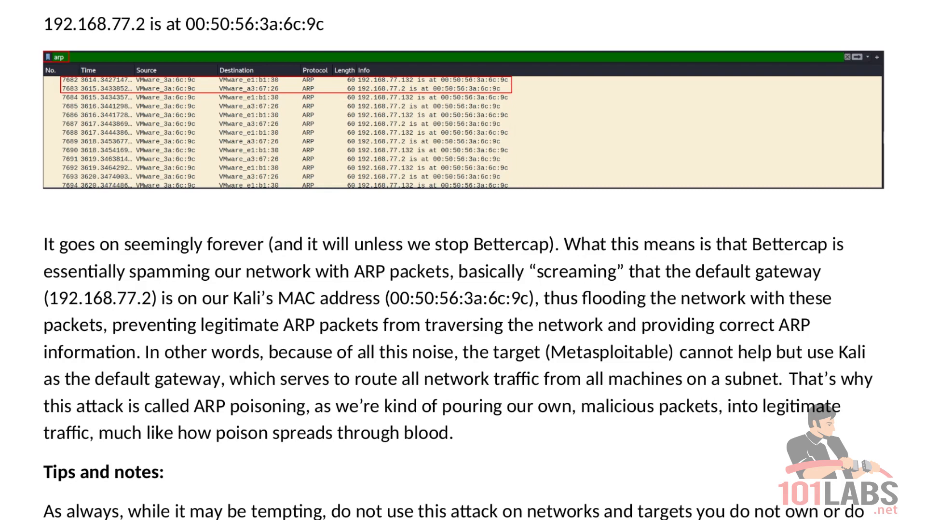
Scroll the Lab 29 PDF to the ARP poisoning explanation and the permission-only usage note
scroll(down, 3)
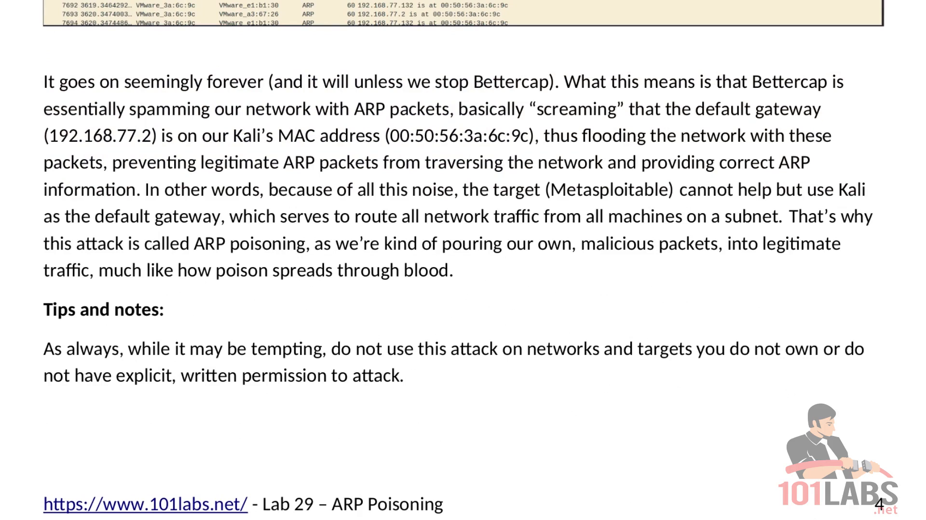